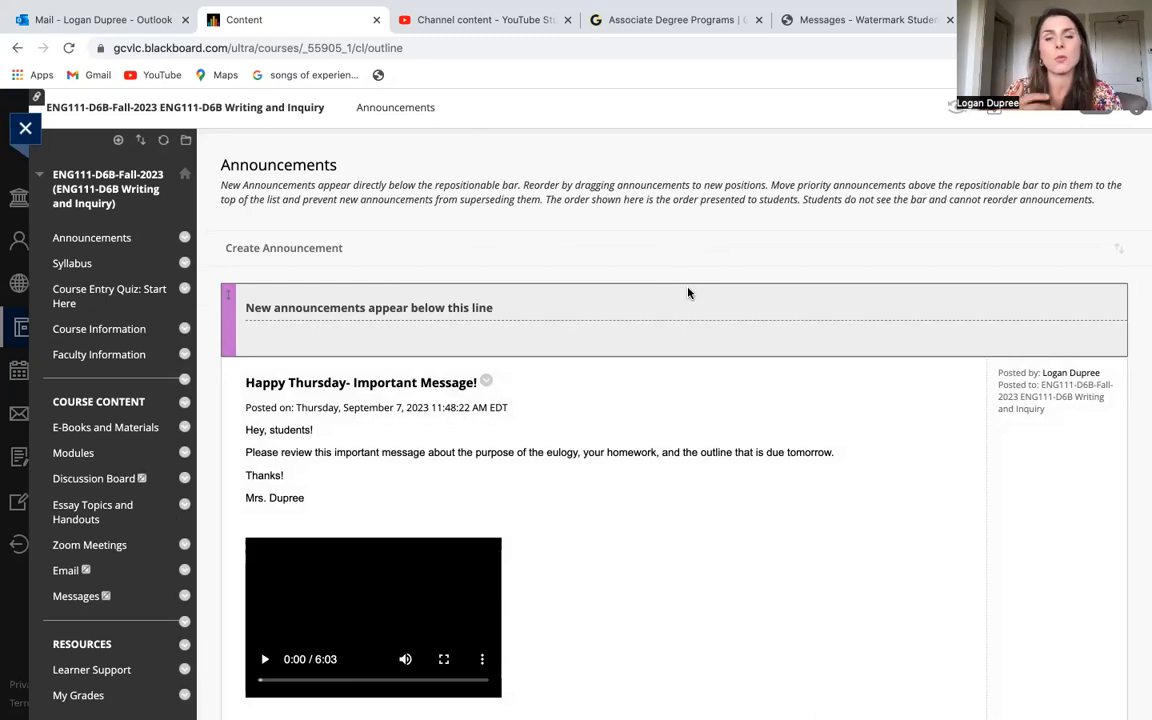
Step: Navigate from Modules to the Module 2: Eulogy Essay page and review its contents
click(72, 452)
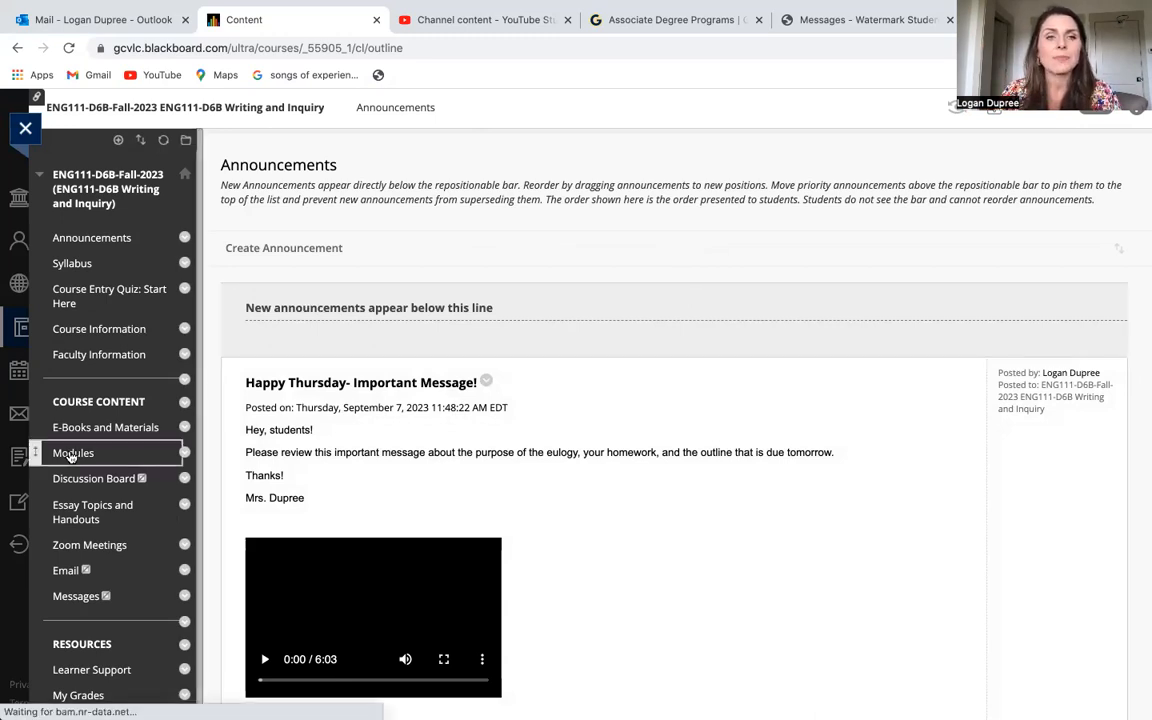
click(72, 452)
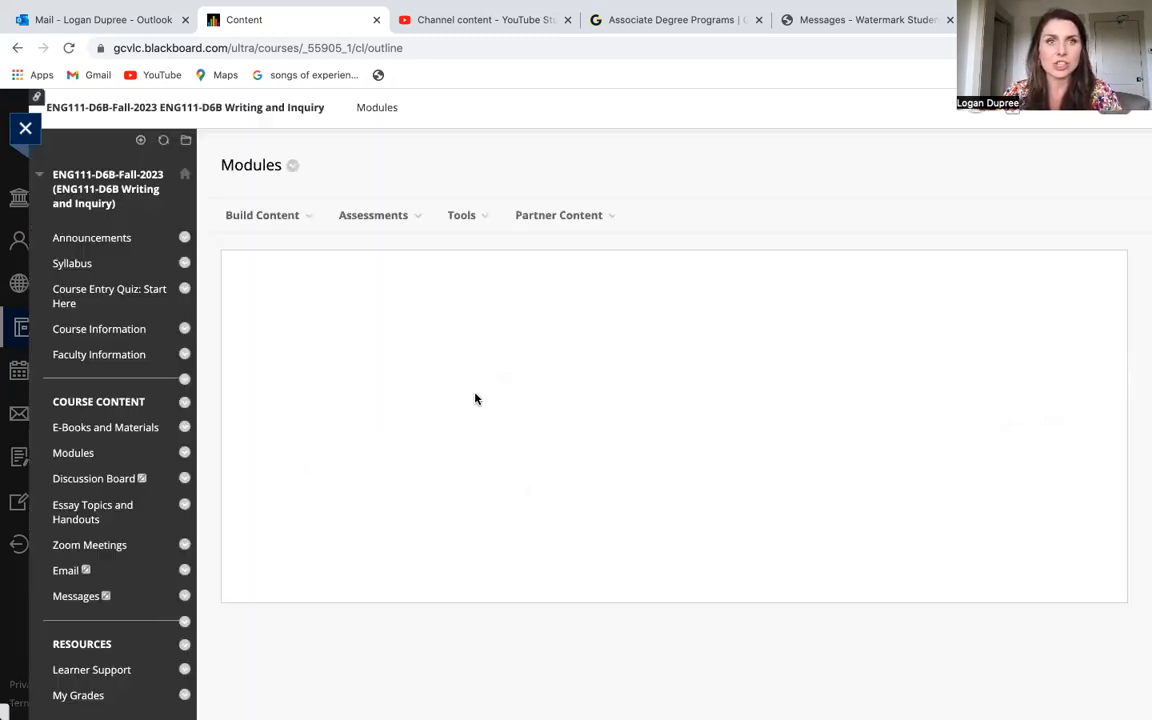
scroll(down, 3)
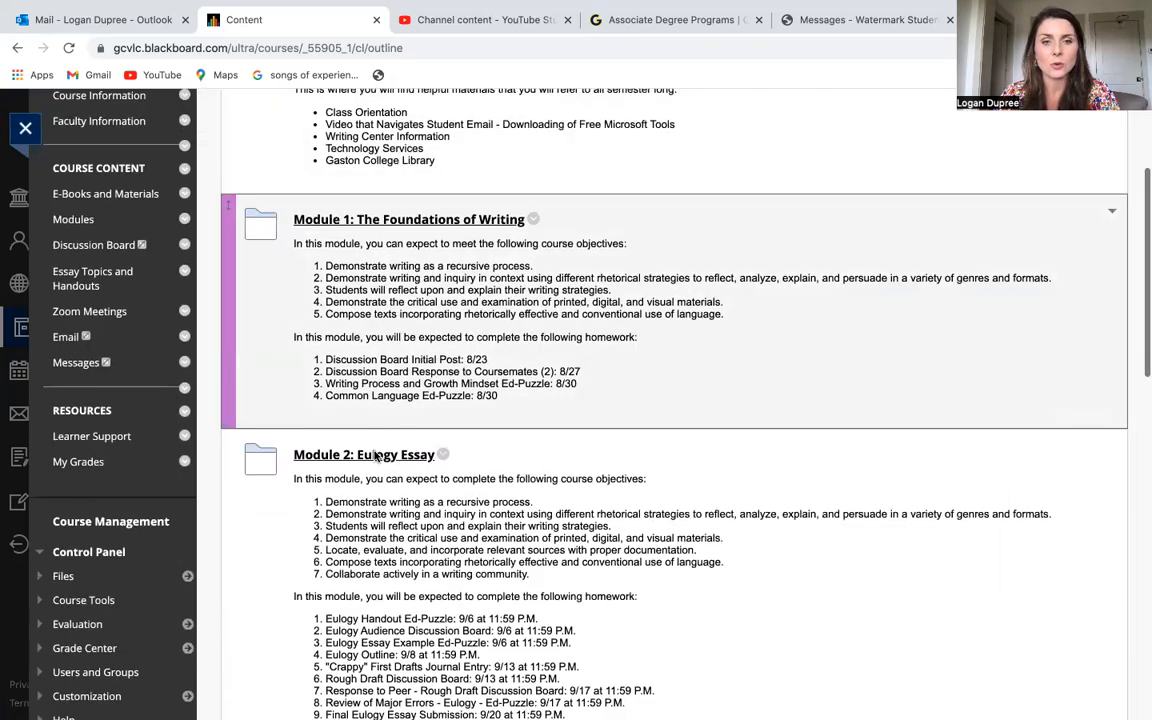
click(364, 454)
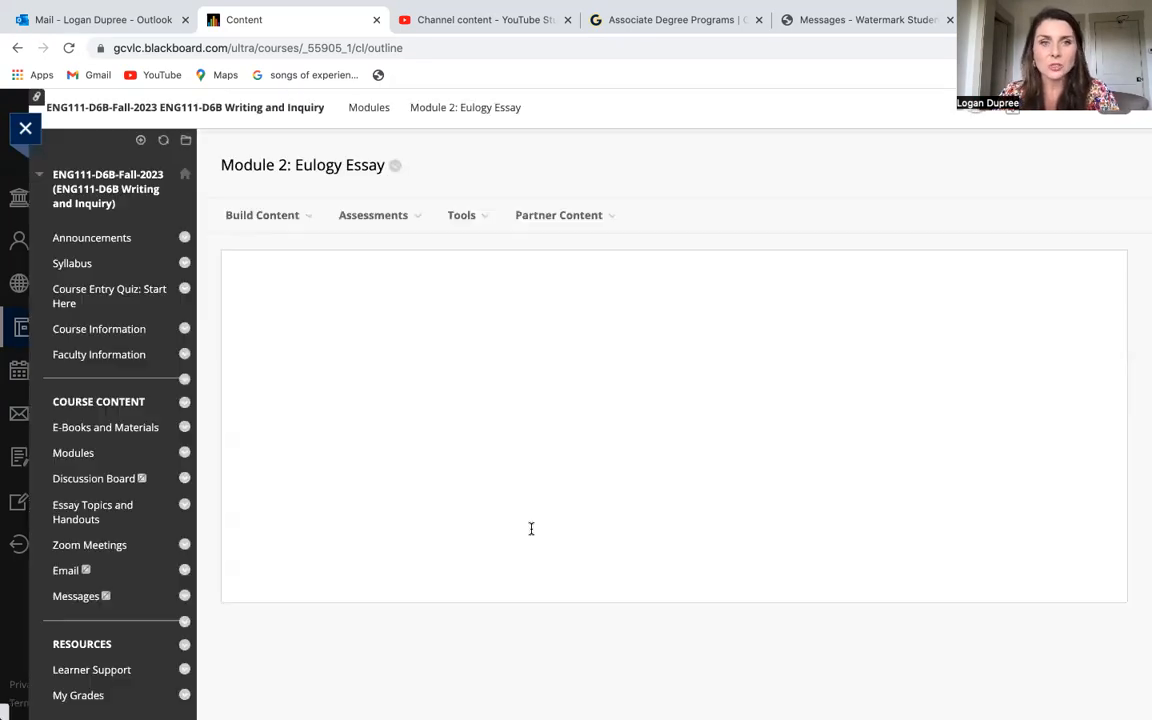
scroll(down, 3)
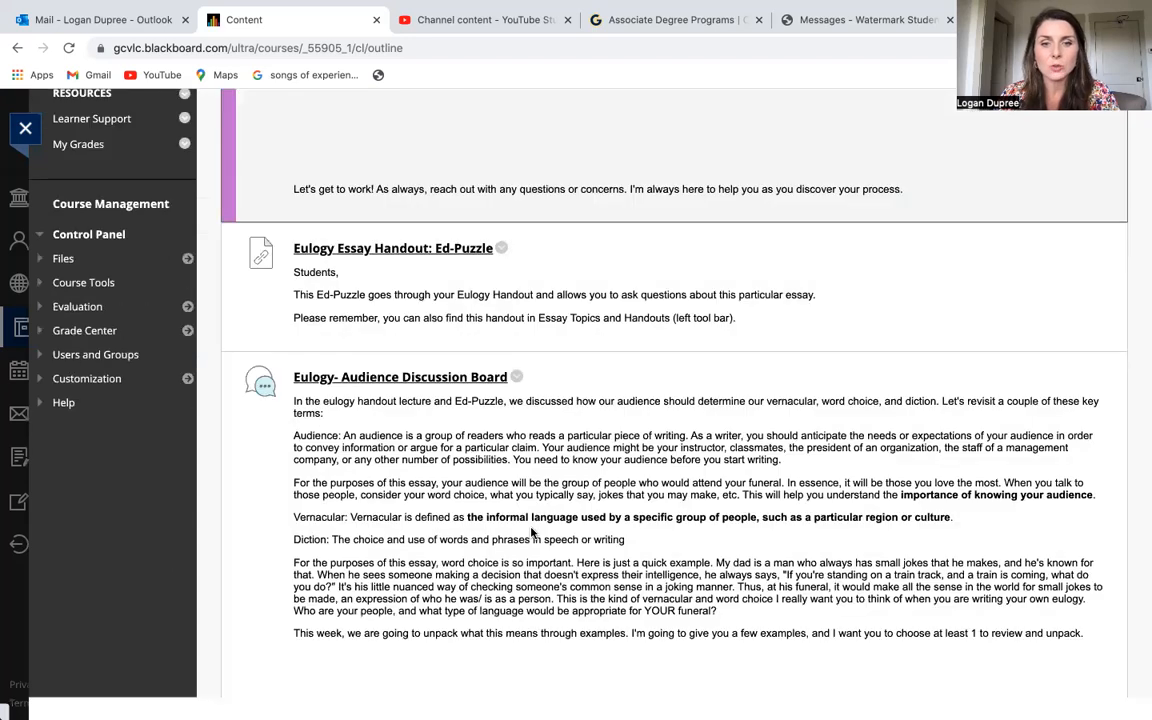
scroll(down, 3)
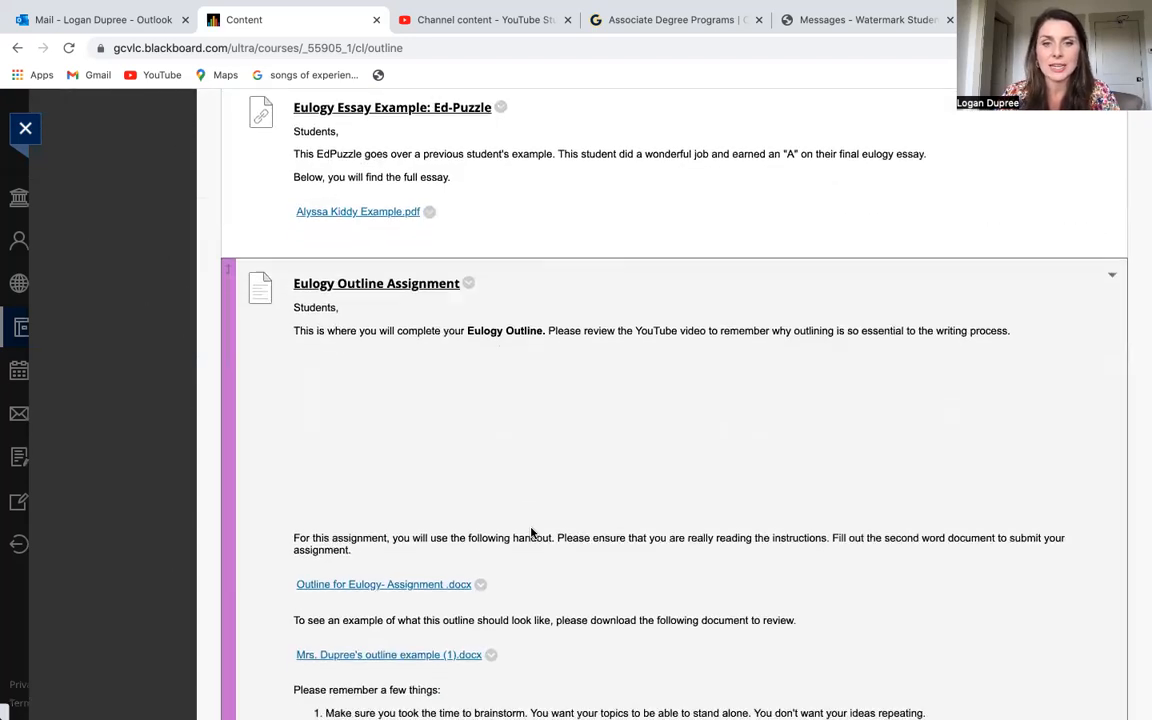
scroll(down, 3)
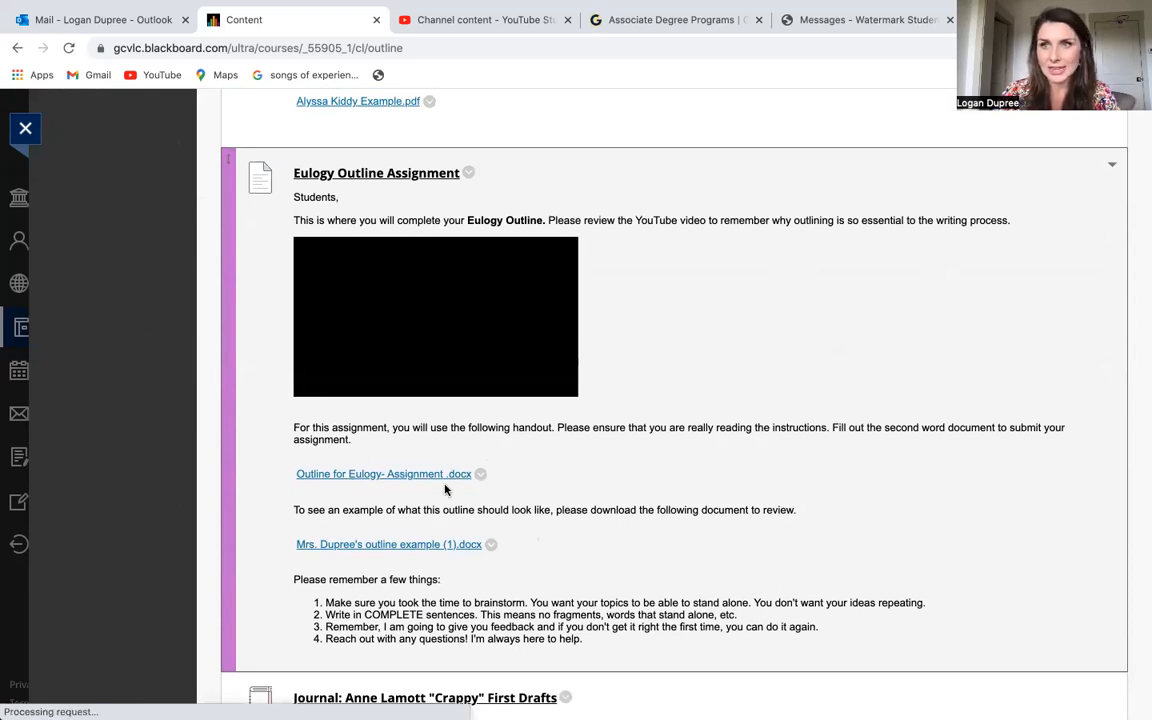
mouse_move(420, 556)
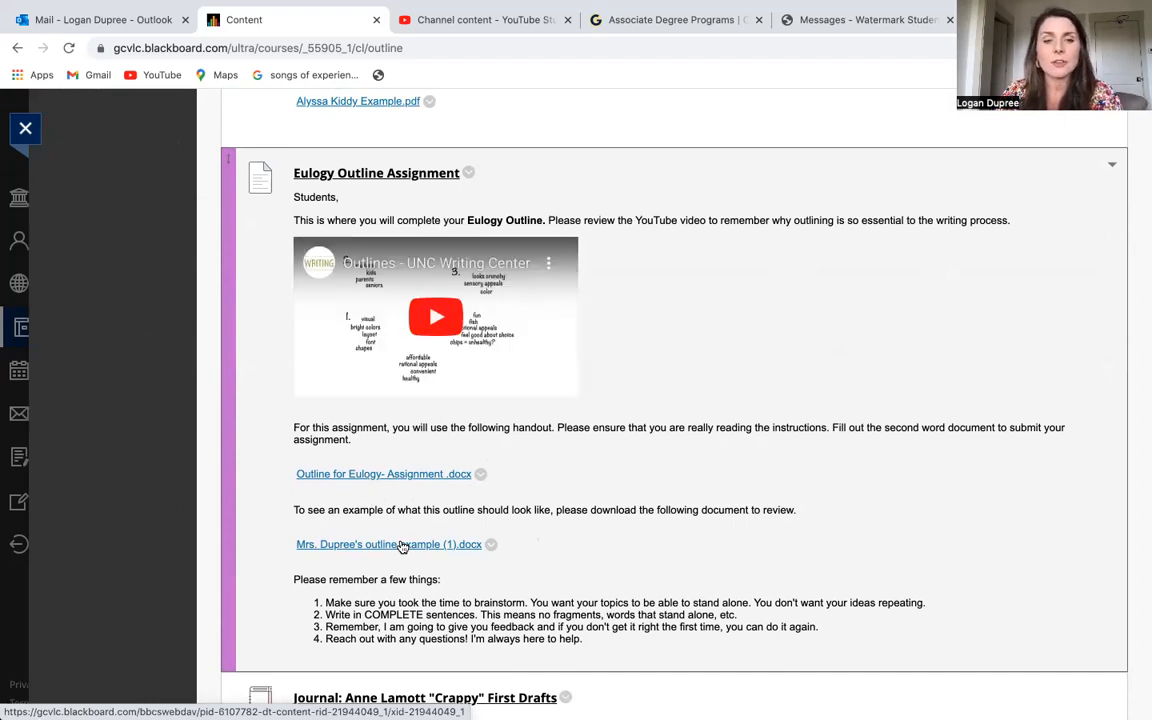
mouse_move(388, 536)
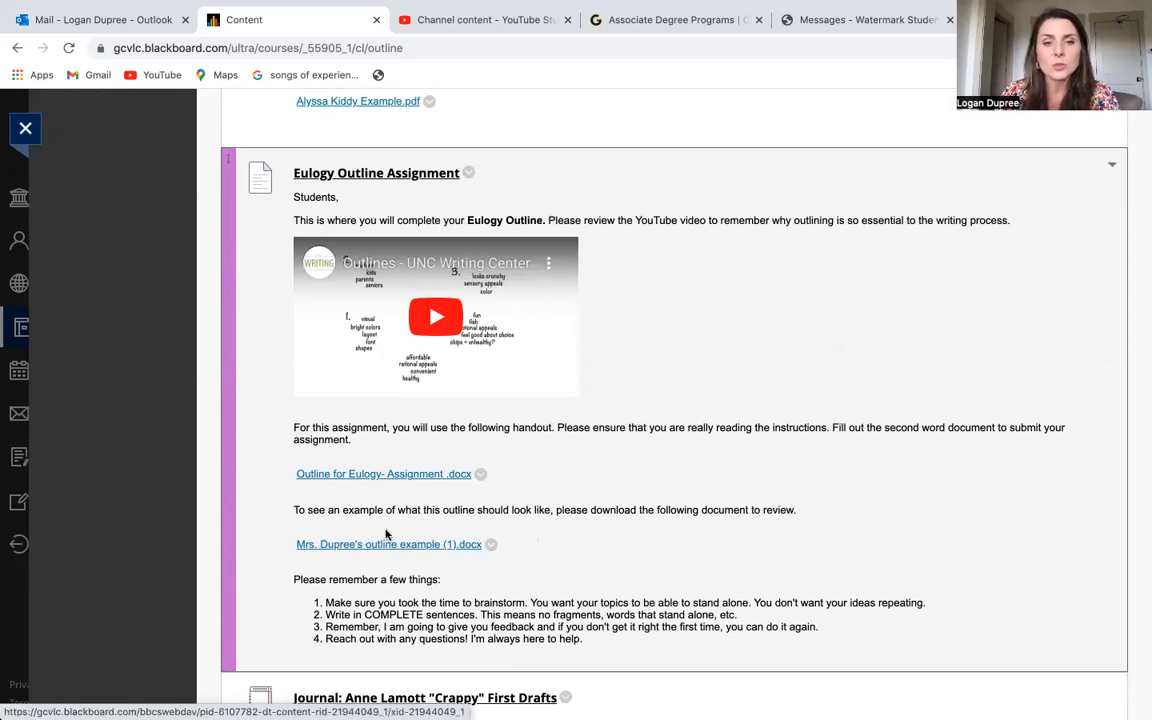
mouse_move(448, 594)
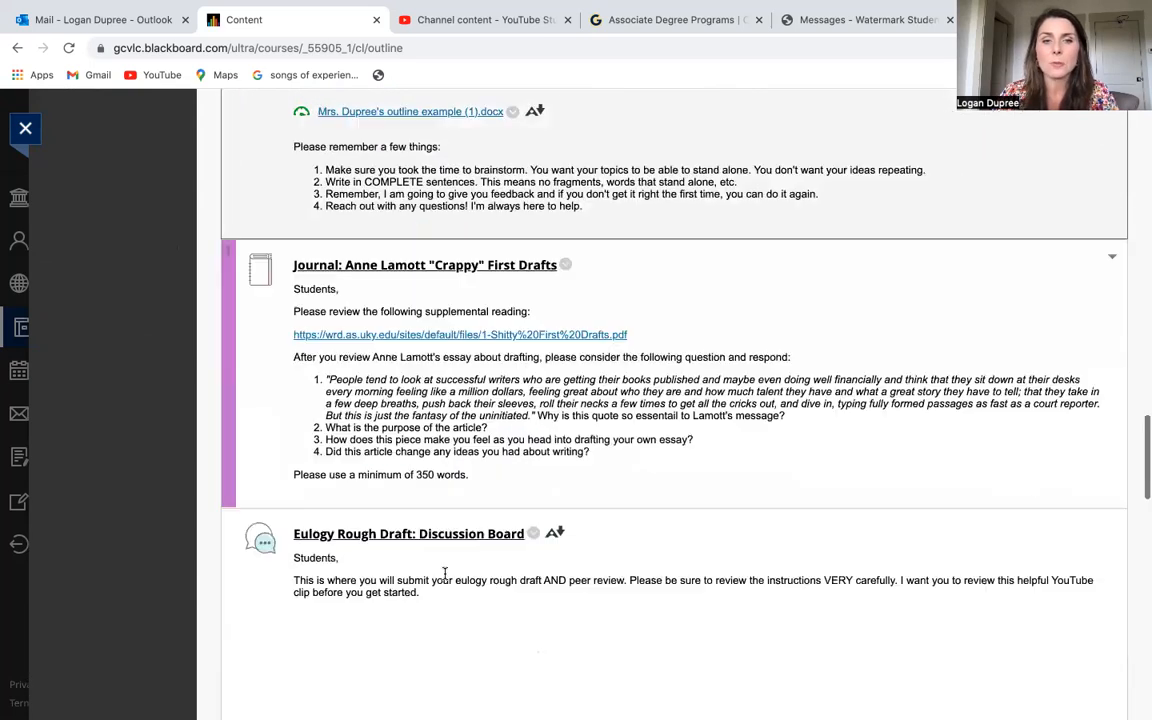
scroll(down, 3)
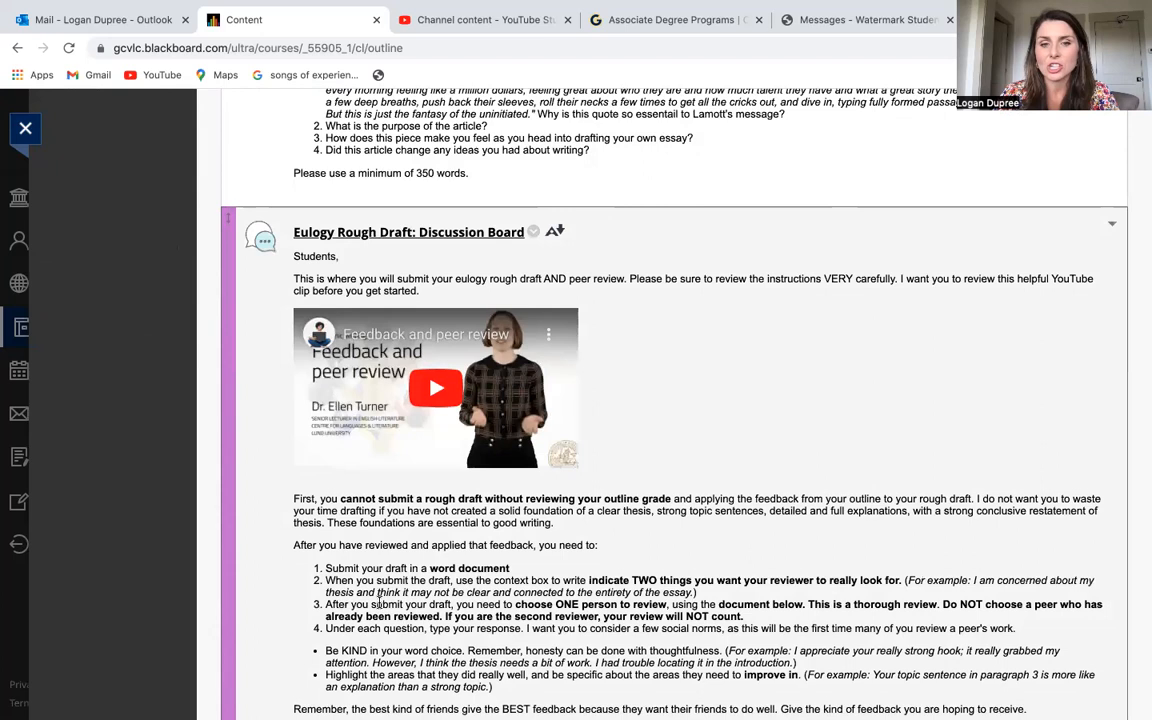
scroll(down, 3)
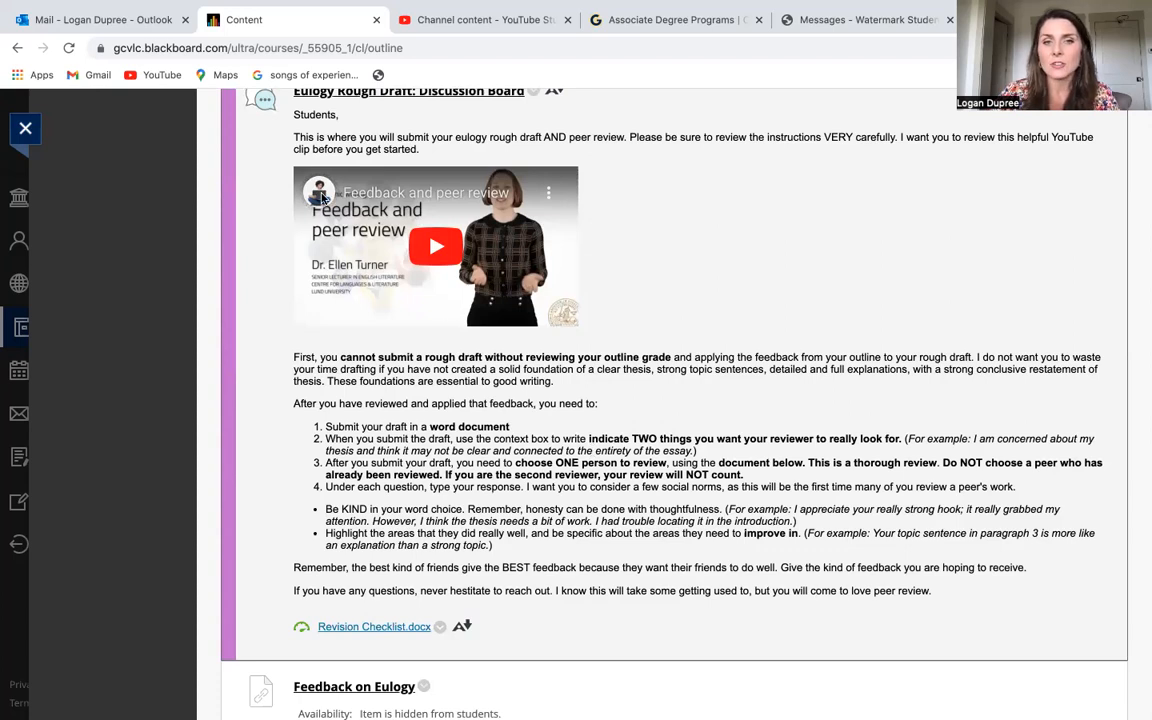
mouse_move(558, 206)
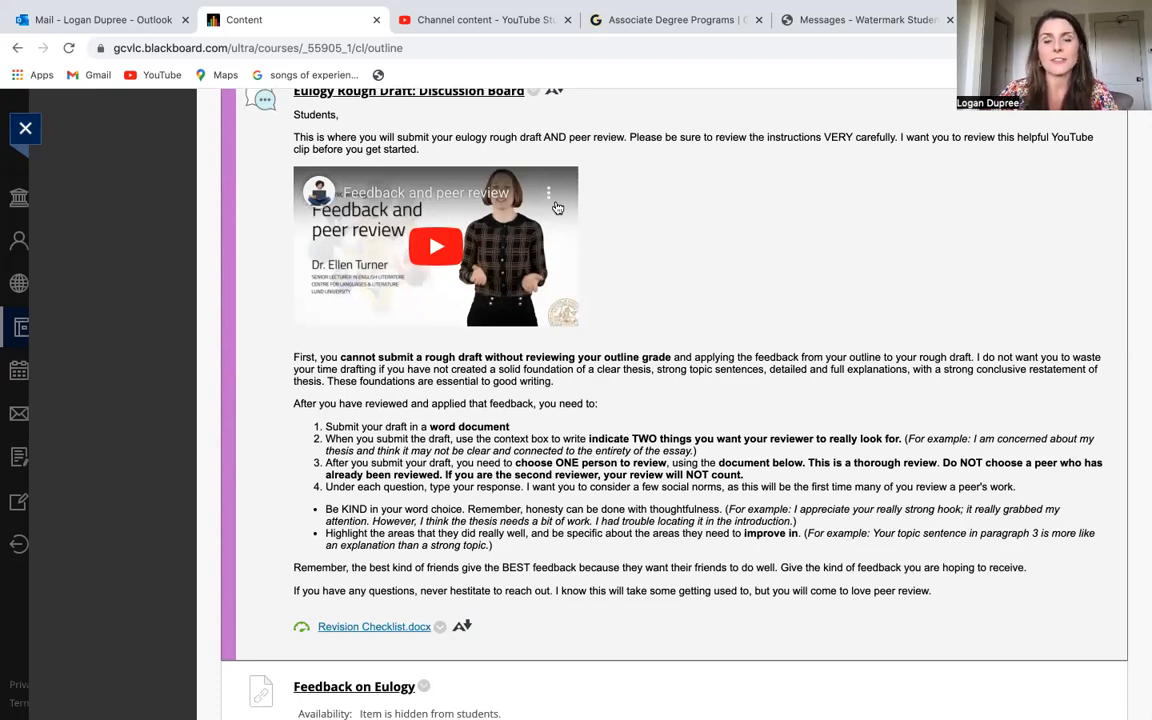
mouse_move(724, 322)
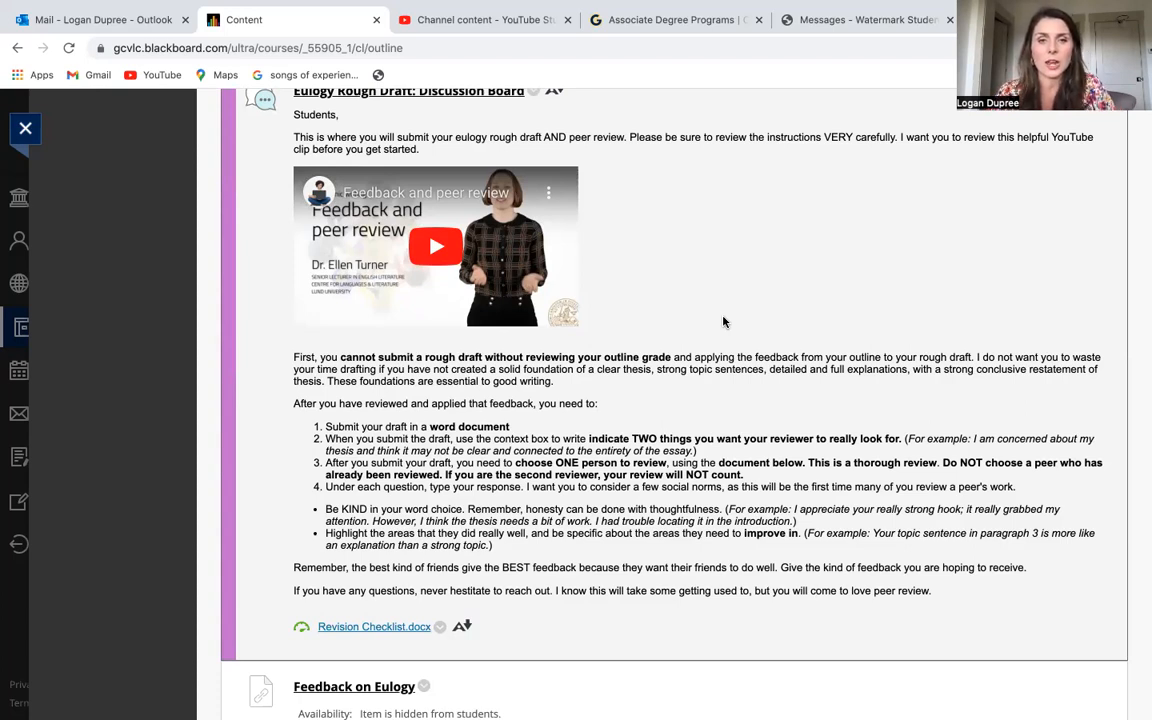
mouse_move(480, 404)
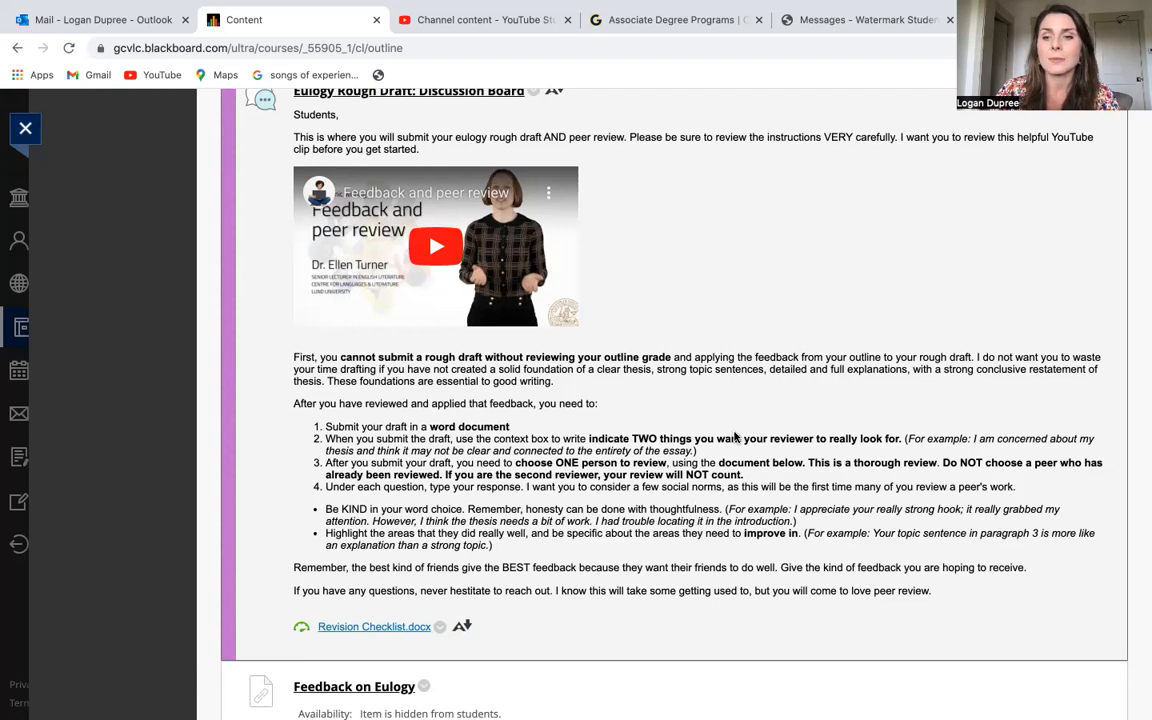
scroll(down, 3)
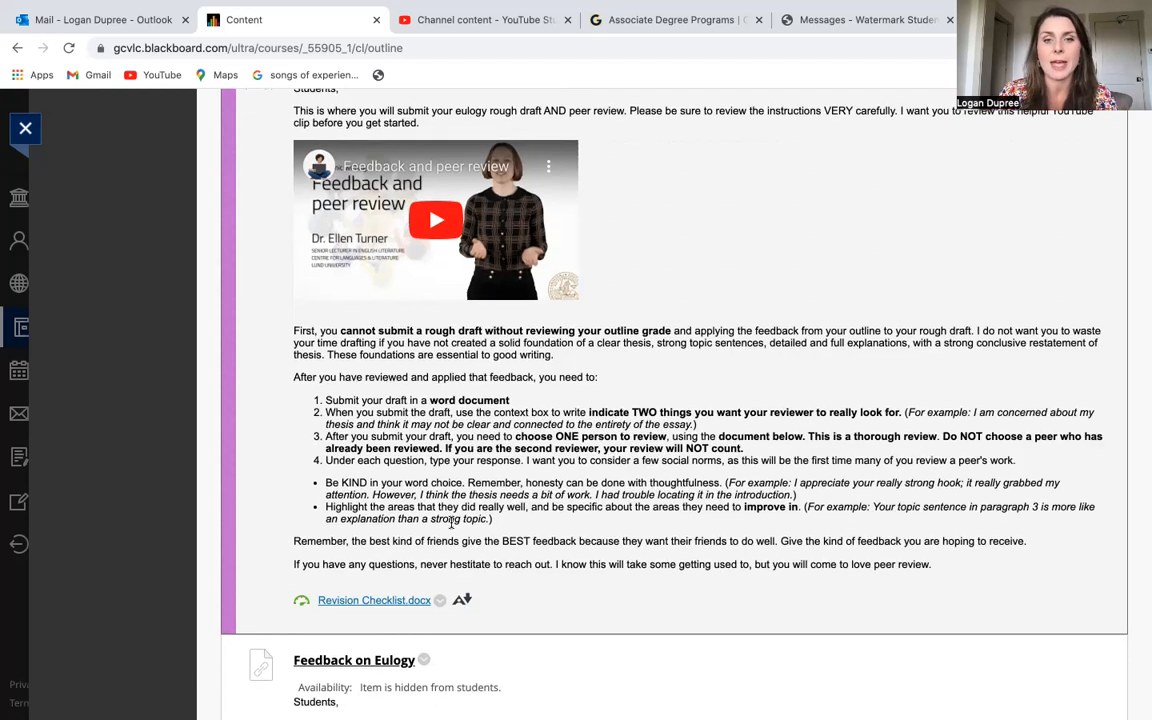
scroll(down, 3)
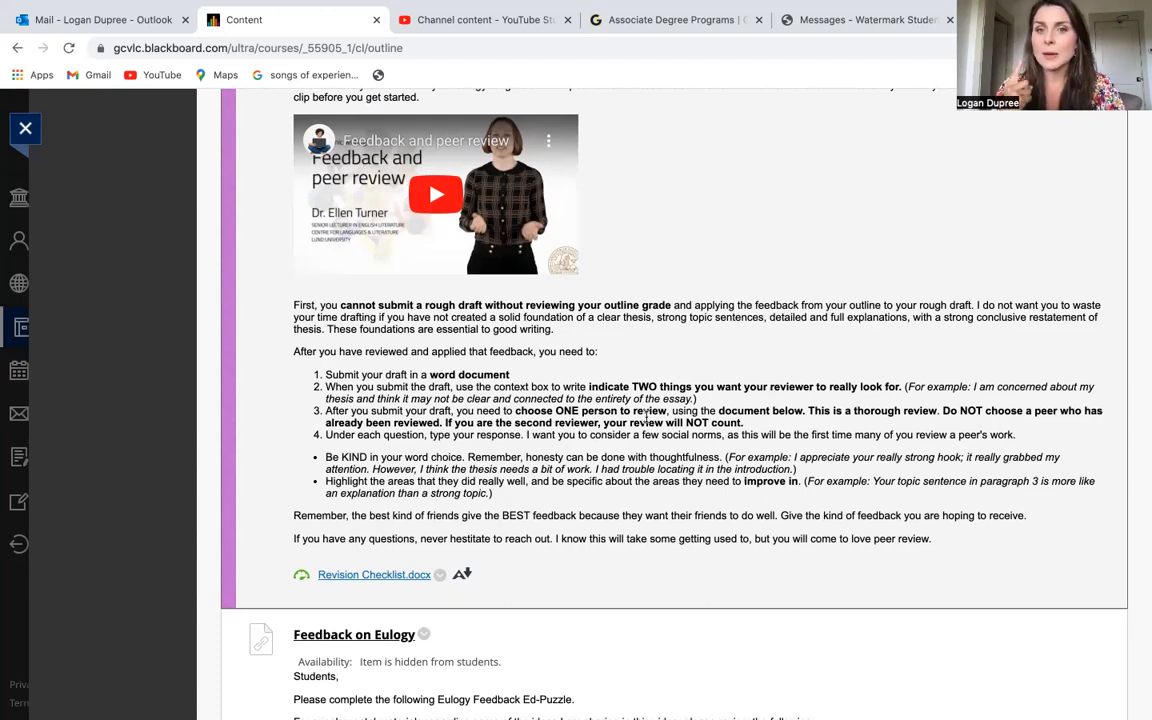
mouse_move(824, 424)
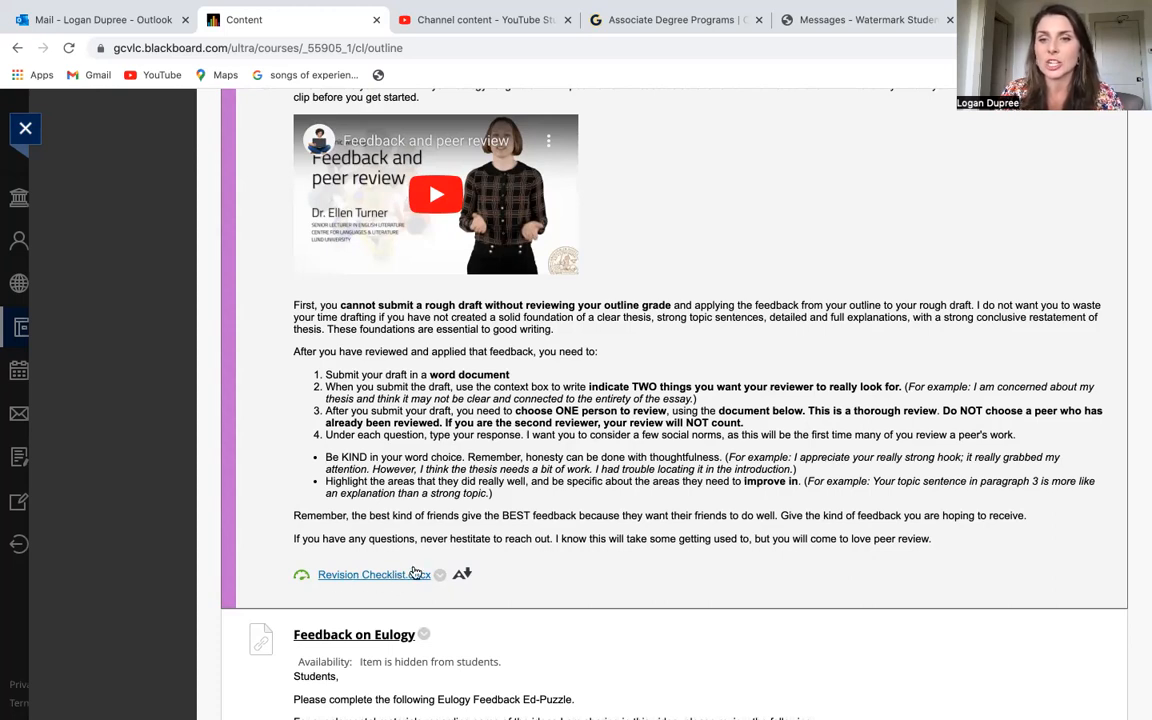
mouse_move(838, 422)
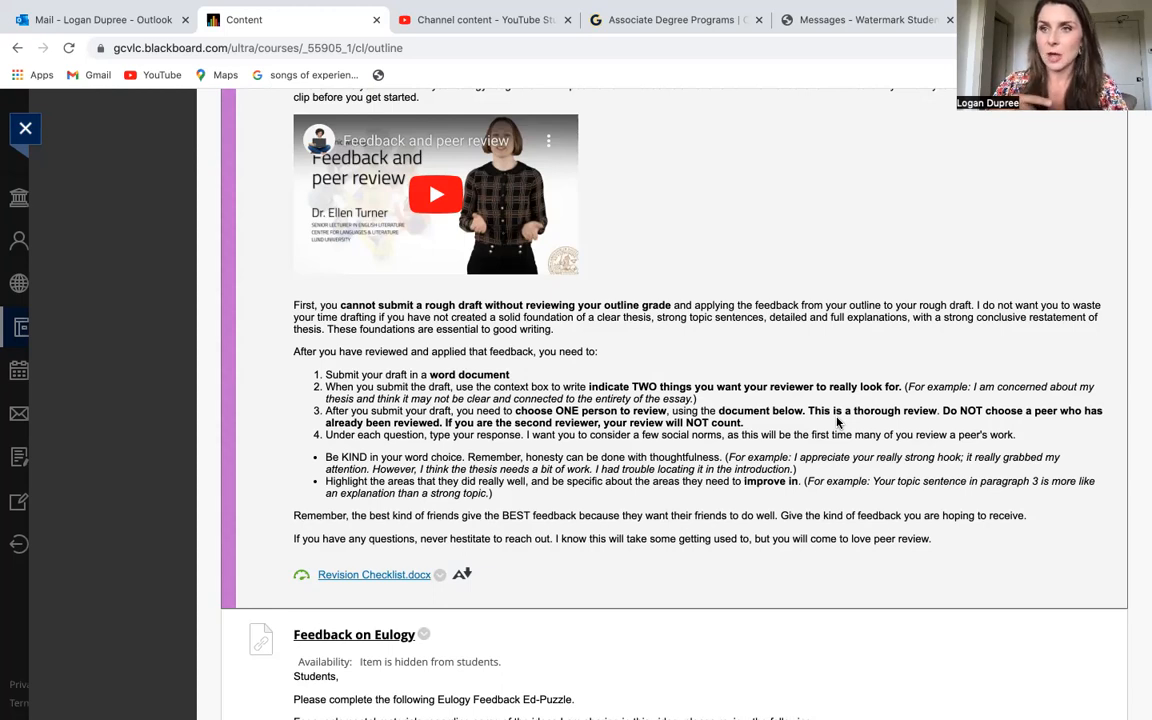
mouse_move(356, 470)
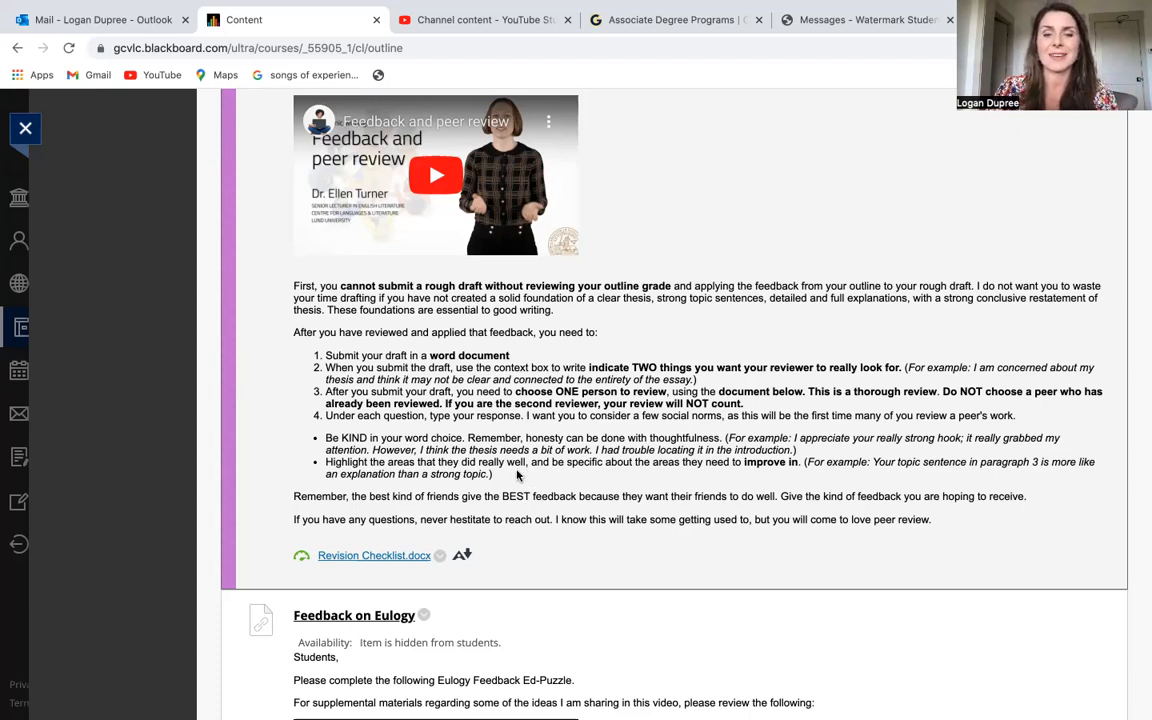
scroll(up, 3)
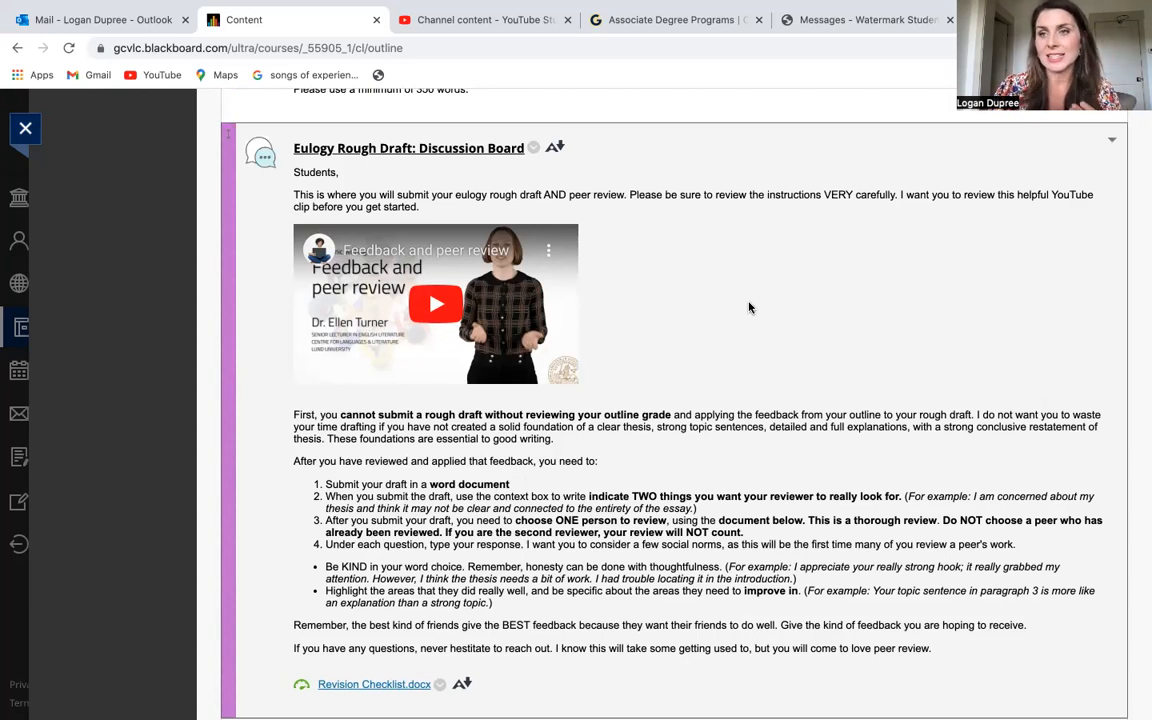
mouse_move(604, 298)
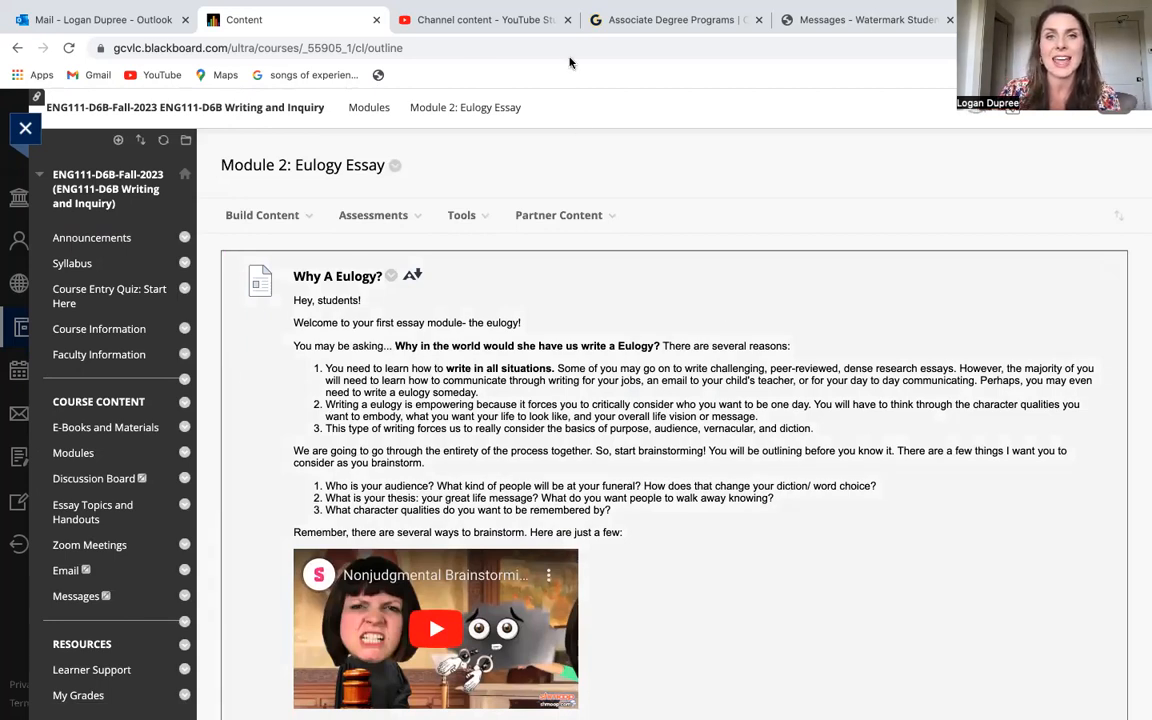
mouse_move(620, 62)
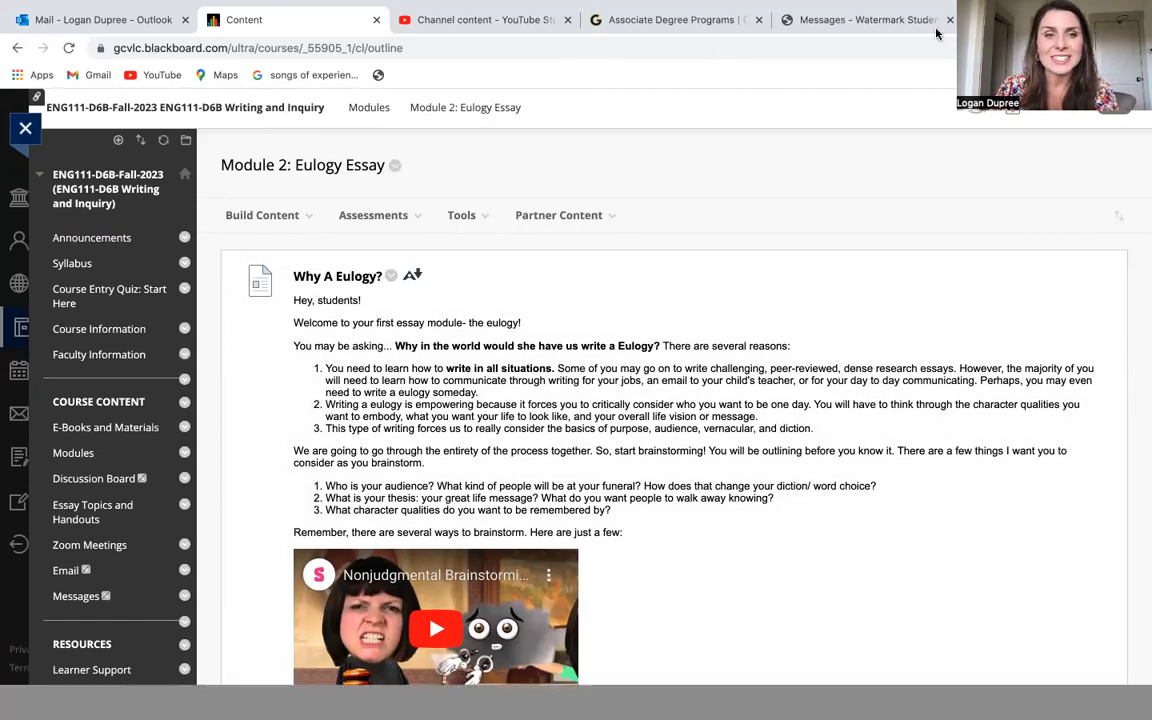
scroll(down, 3)
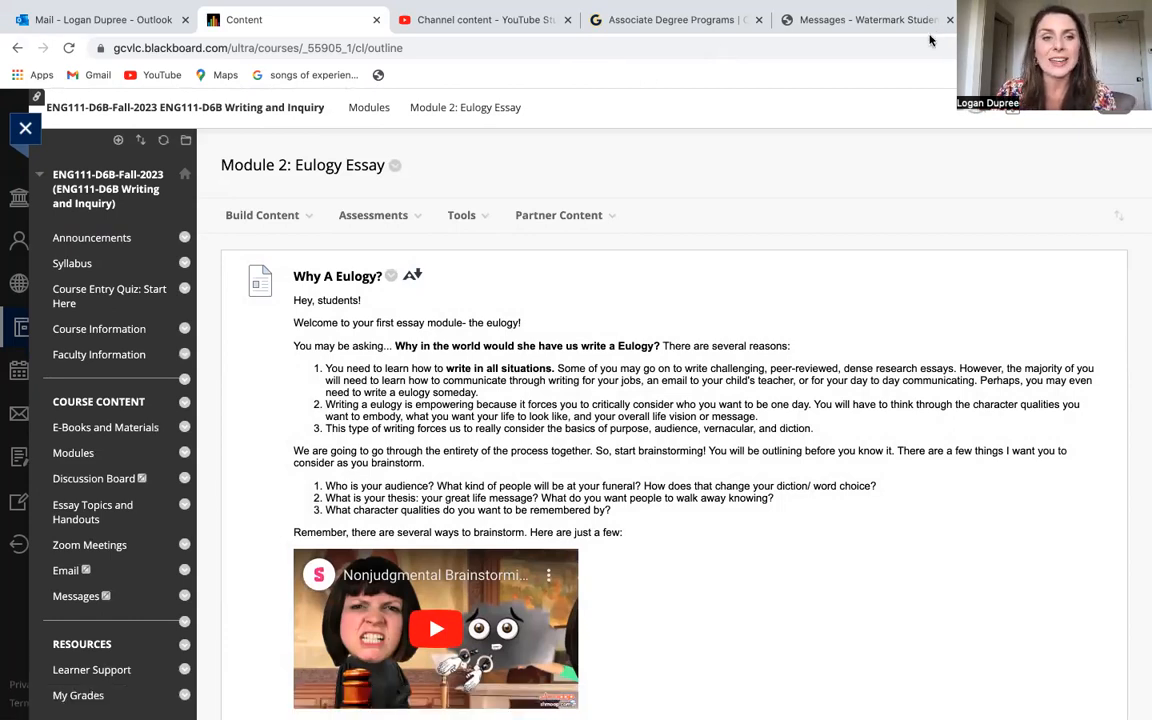